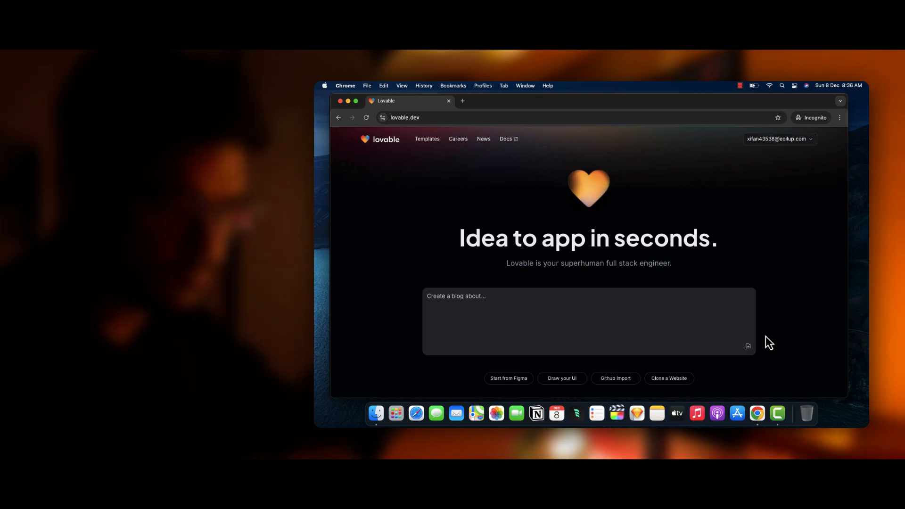
Replace the portfolio draft with the code editor app prompt and open Advanced Settings.
text(Create a b)
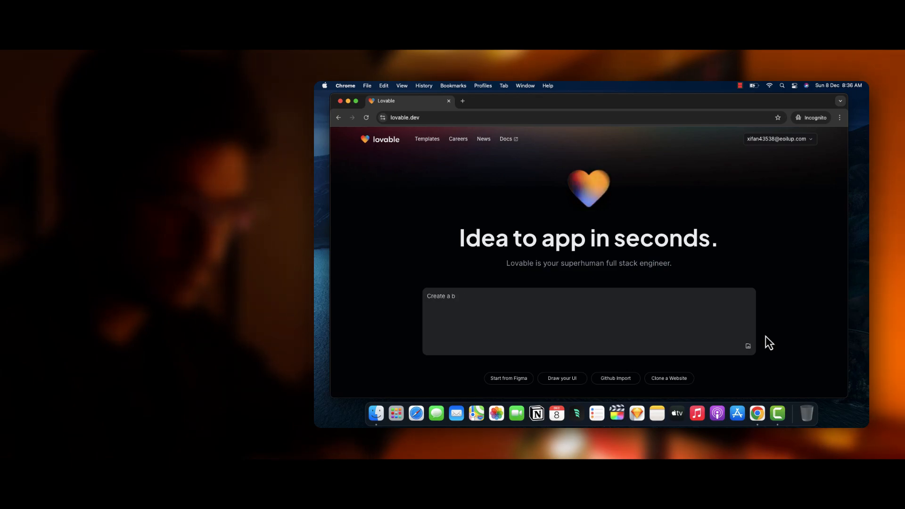
text(ortfolio website)
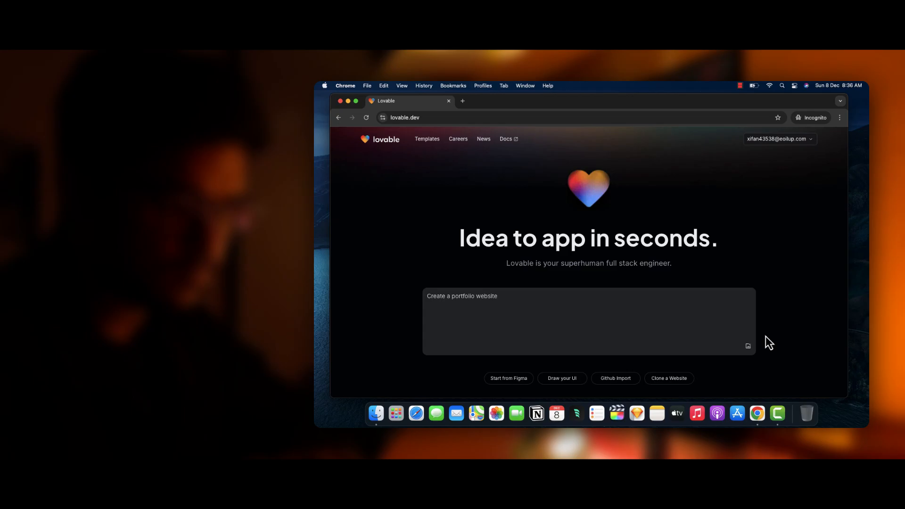
click(589, 321)
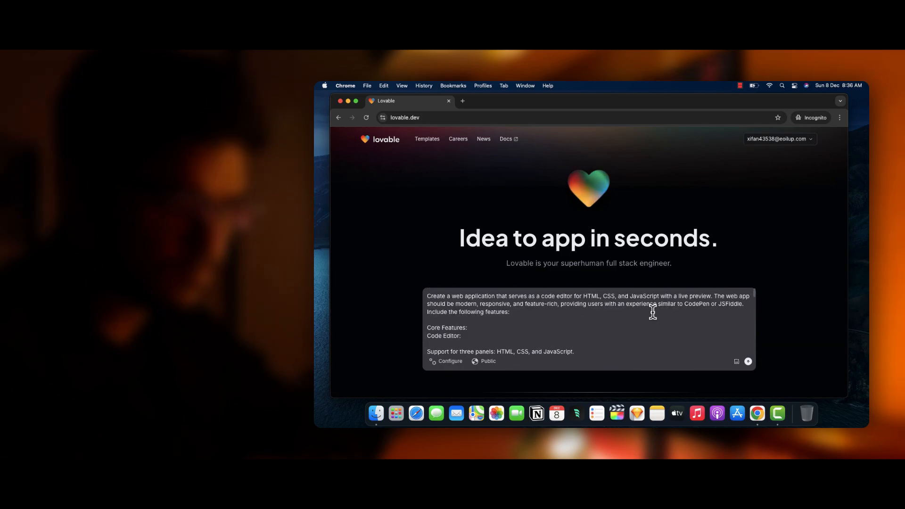
mouse_move(459, 294)
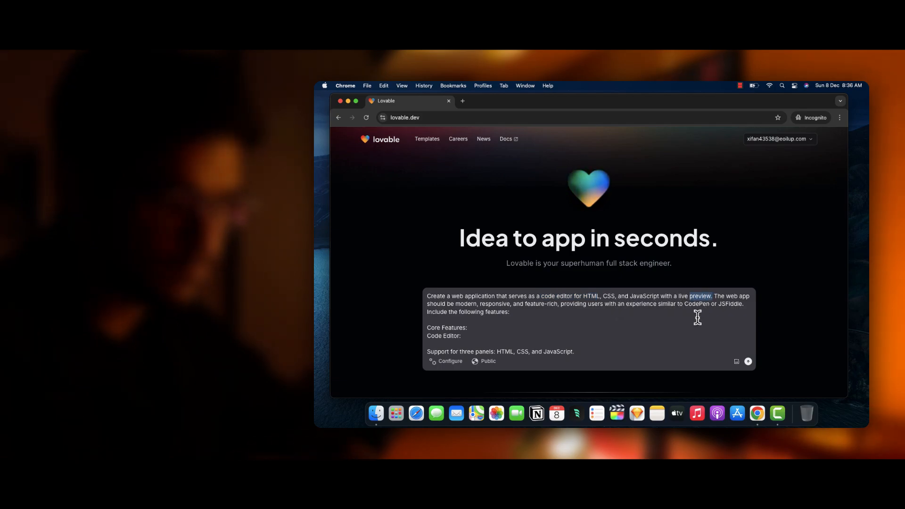
click(449, 361)
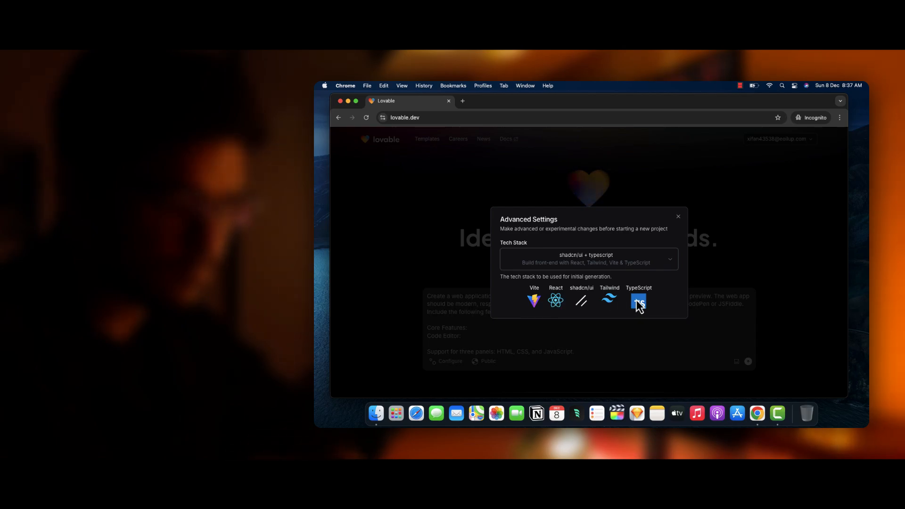
Open the custom tech stack request form from a tech stack icon.
click(586, 259)
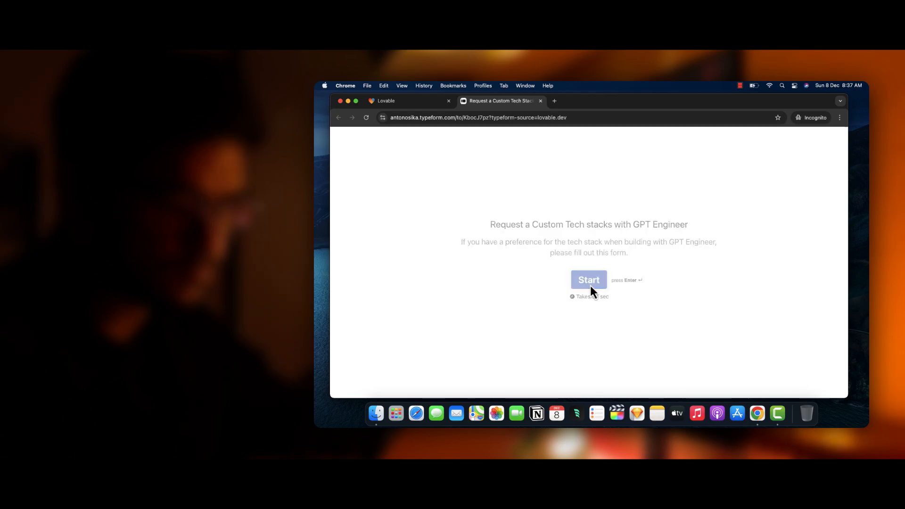
Start the Typeform tech stack request to view its first question.
click(588, 280)
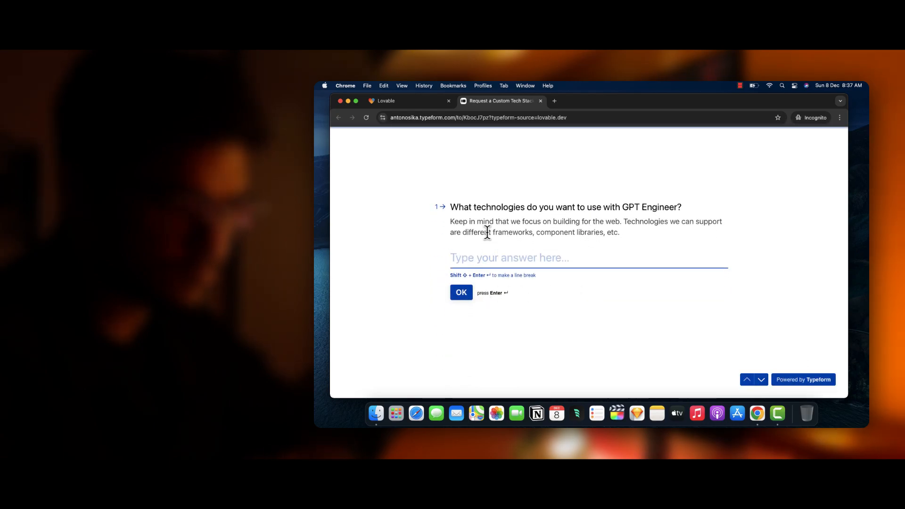
mouse_move(568, 219)
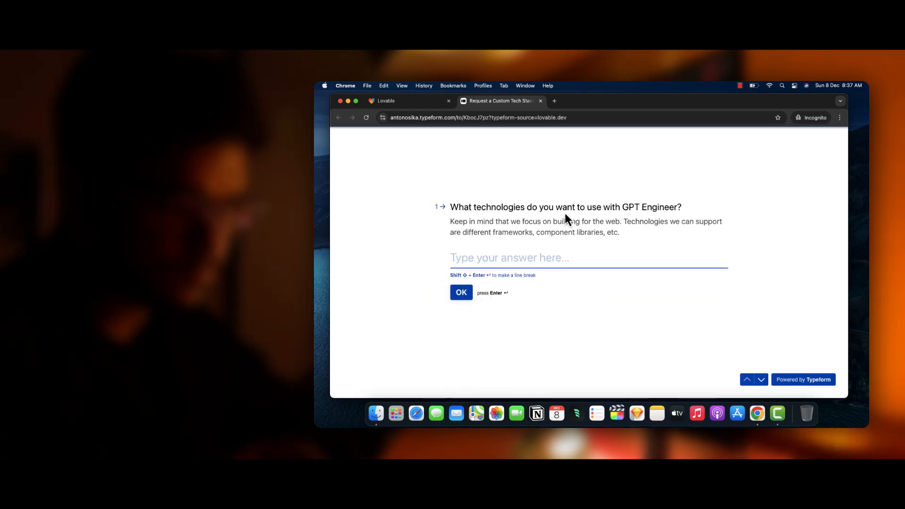
mouse_move(550, 107)
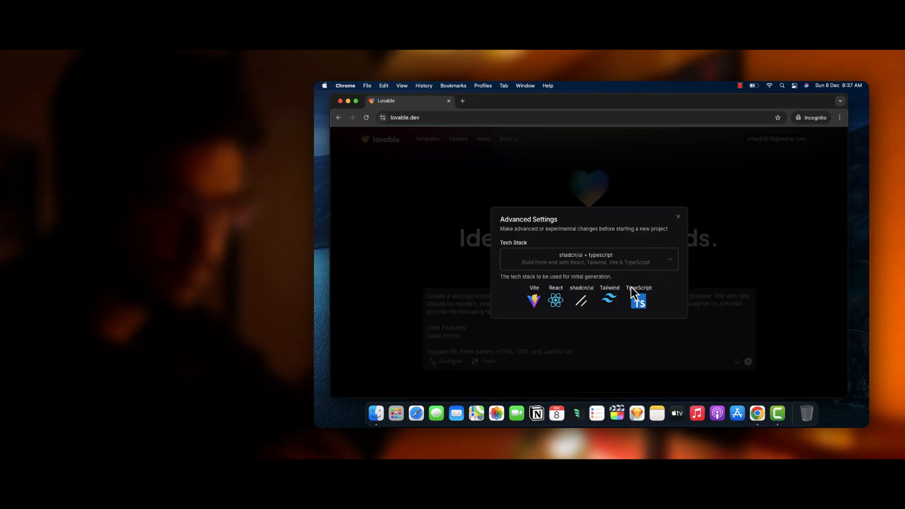
Dismiss the Advanced Settings dialog to return to the code-editor prompt.
click(678, 216)
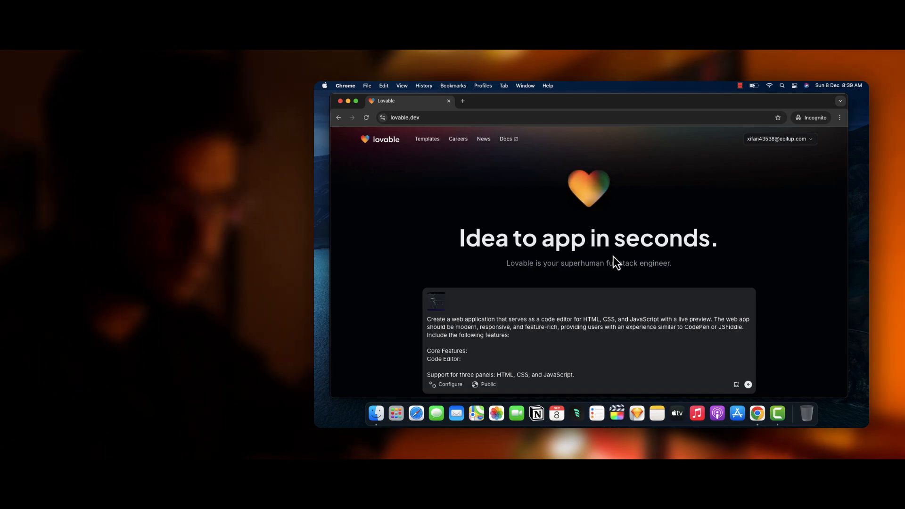
mouse_move(762, 370)
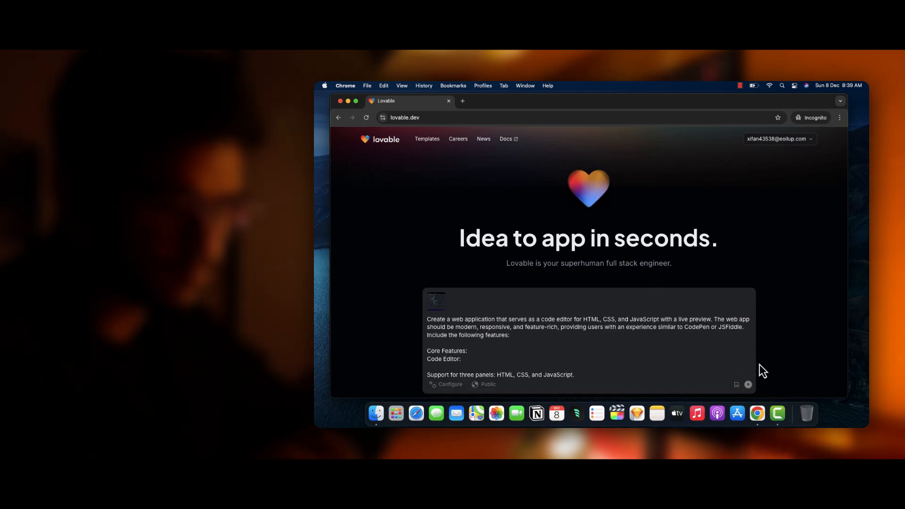
Send the code editor prompt with its attached UI image.
click(748, 385)
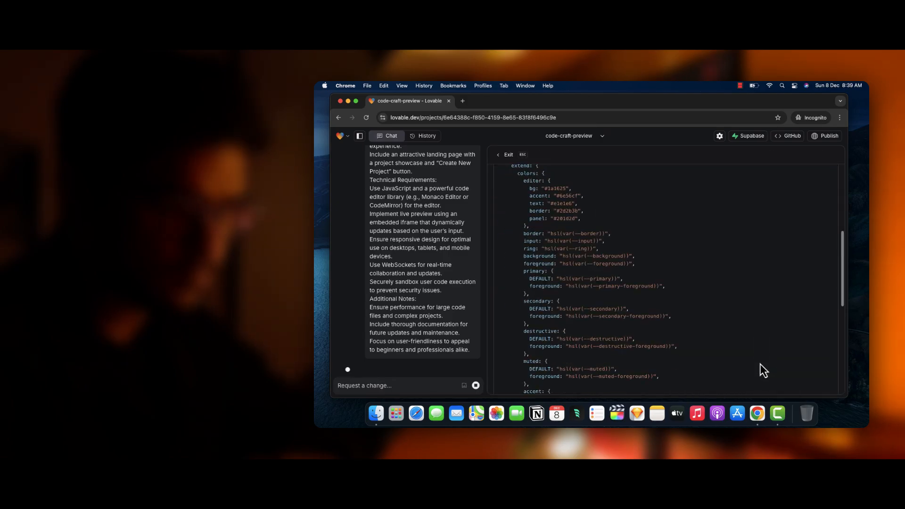
Review the generated code and start typing 'I cannot see any preview' in chat.
scroll(down, 3)
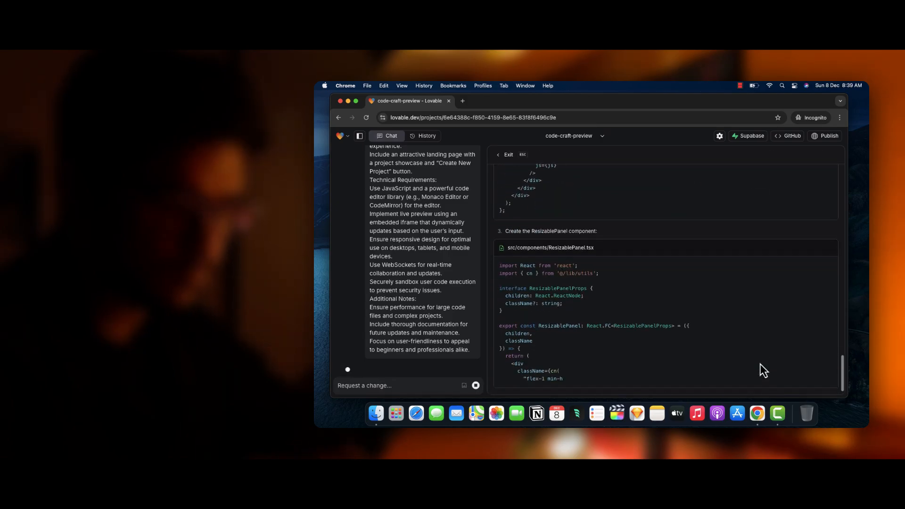
scroll(down, 3)
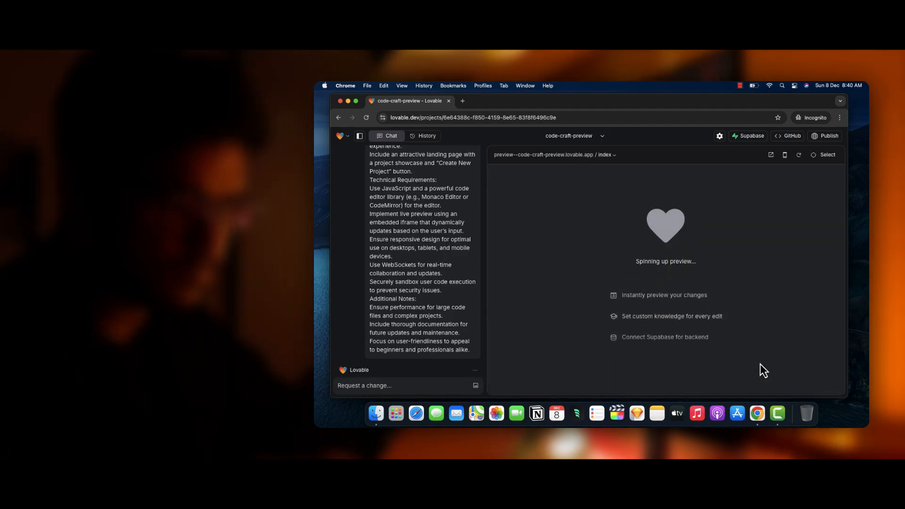
text(I cannot see any preview)
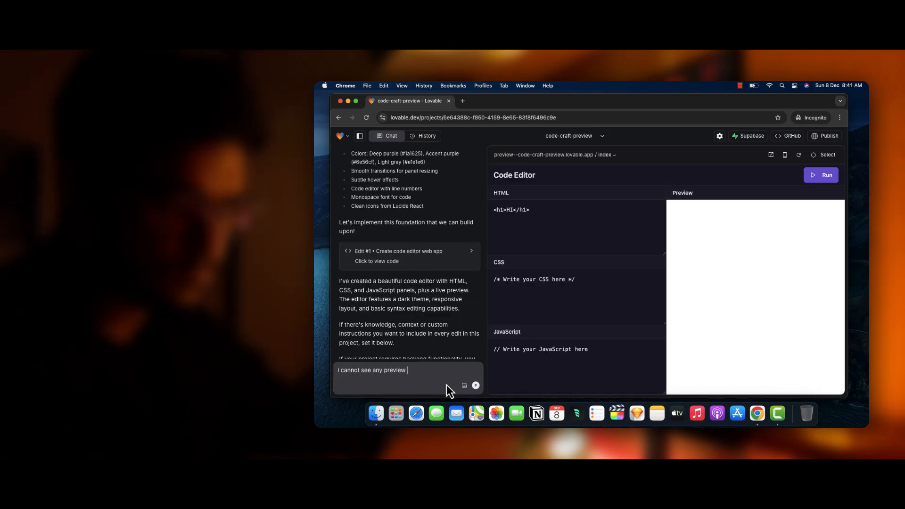
Send the request to make the preview live and add CSS and JavaScript code.
text(...make the preview live and also add the code for css and j)
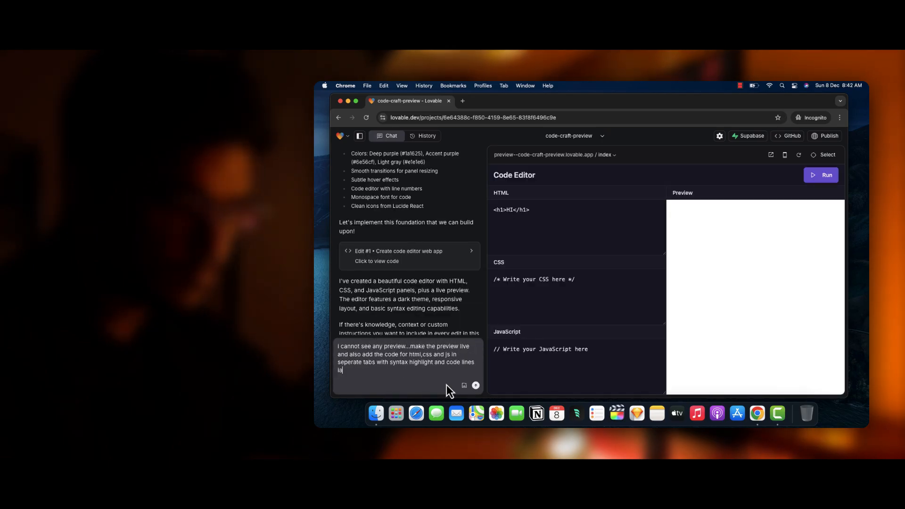
click(475, 385)
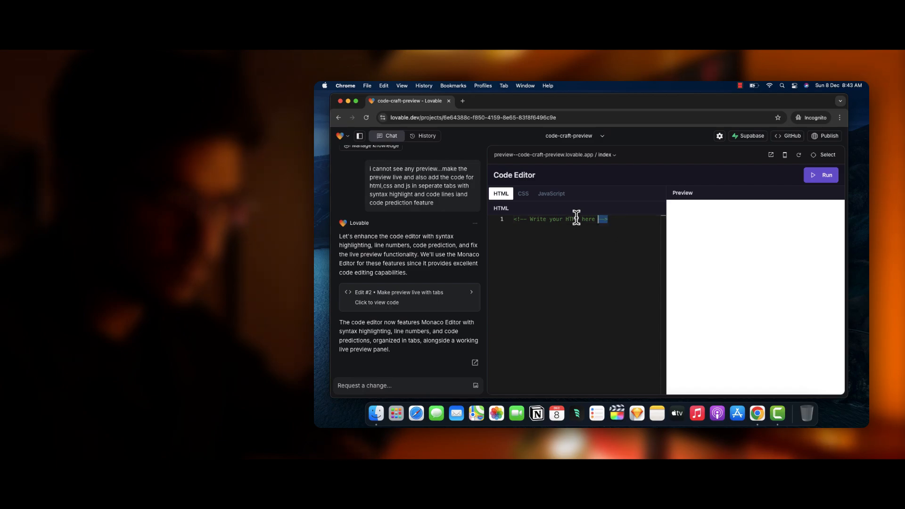
Select the HTML placeholder and type that the preview is still not working.
triple_click(560, 219)
text(<h1>)
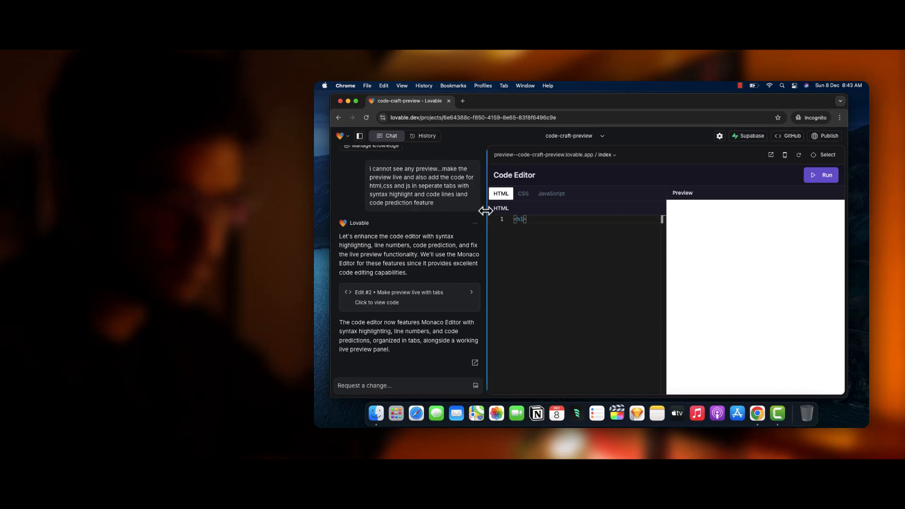
mouse_move(526, 199)
text(Hi!</)
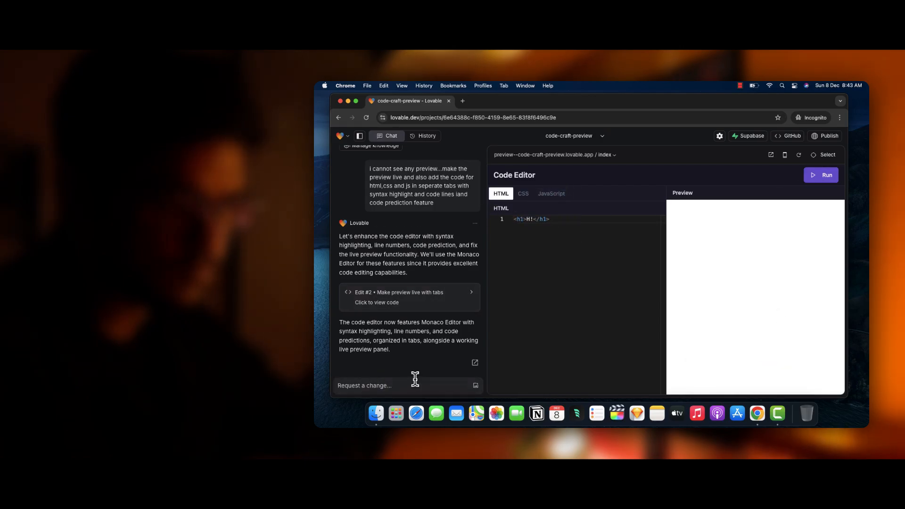
text(o the preview is still not working and)
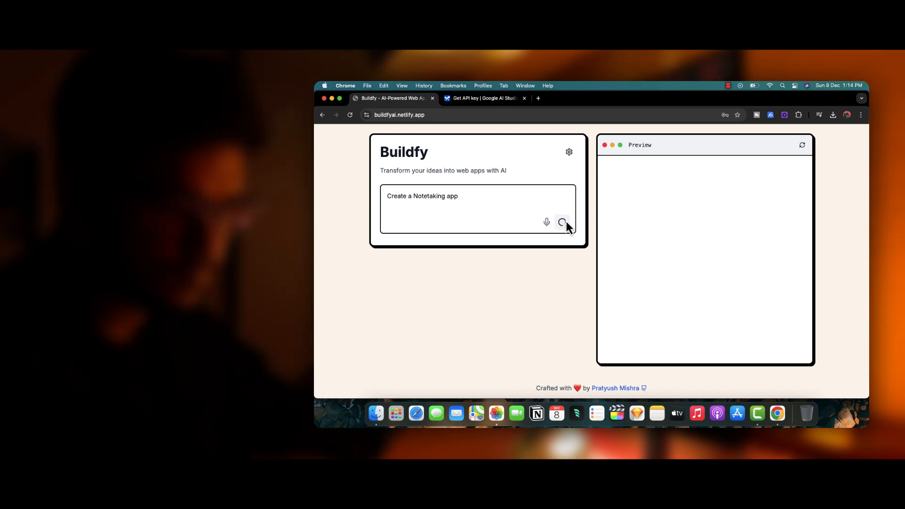
Generate the Notetaking app and open its new-note form in the preview.
click(562, 223)
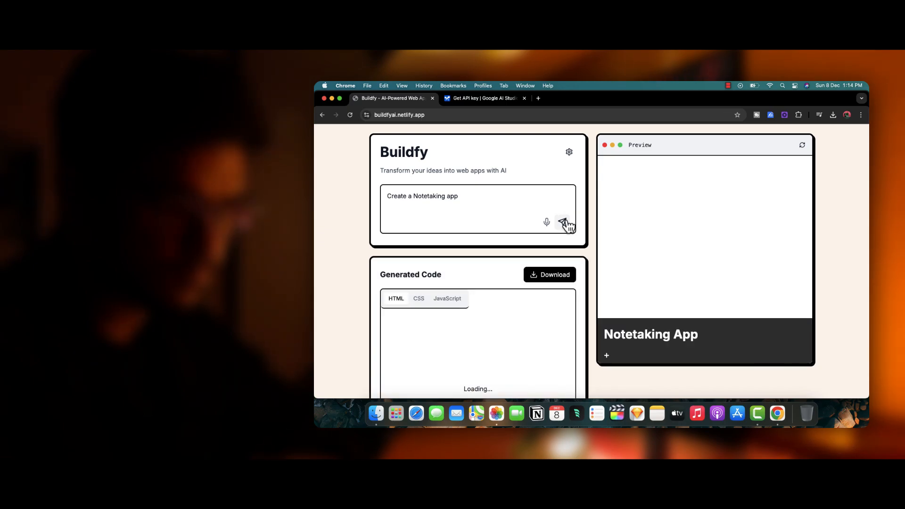
click(606, 355)
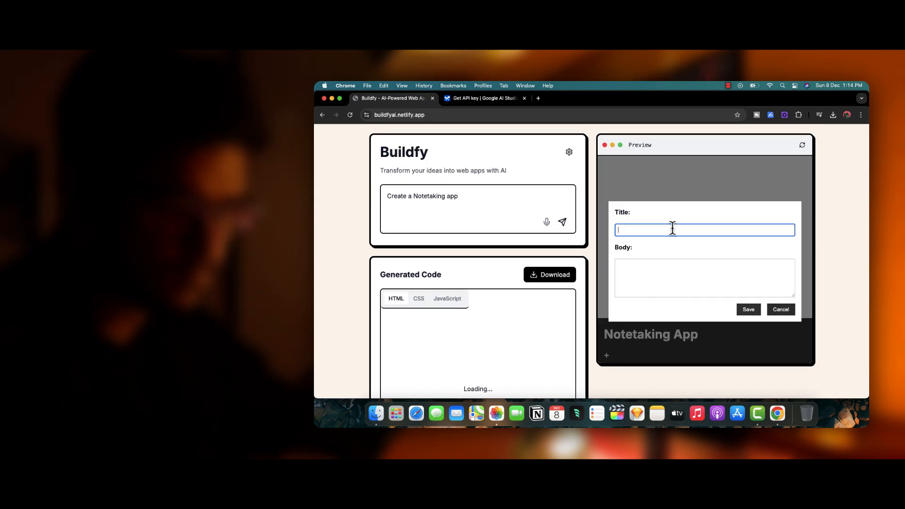